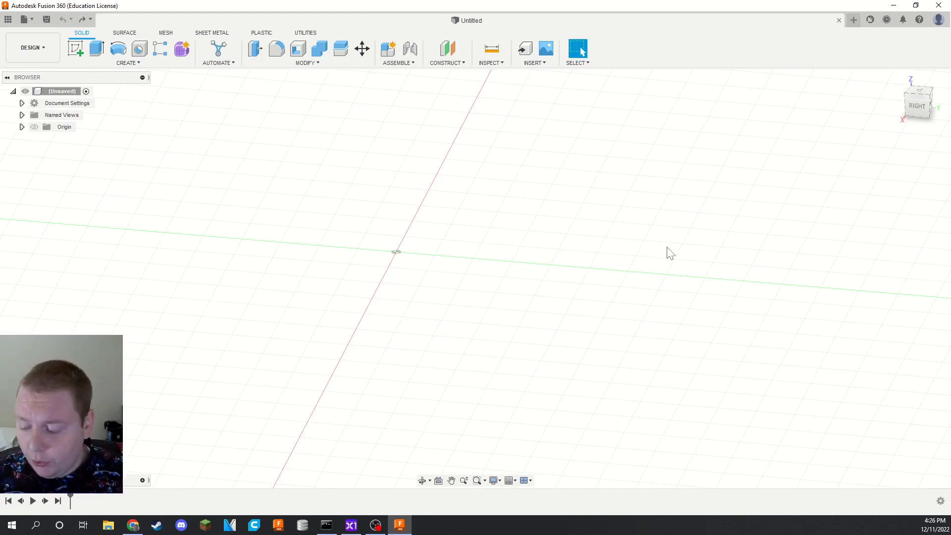
pyautogui.moveTo(330, 186)
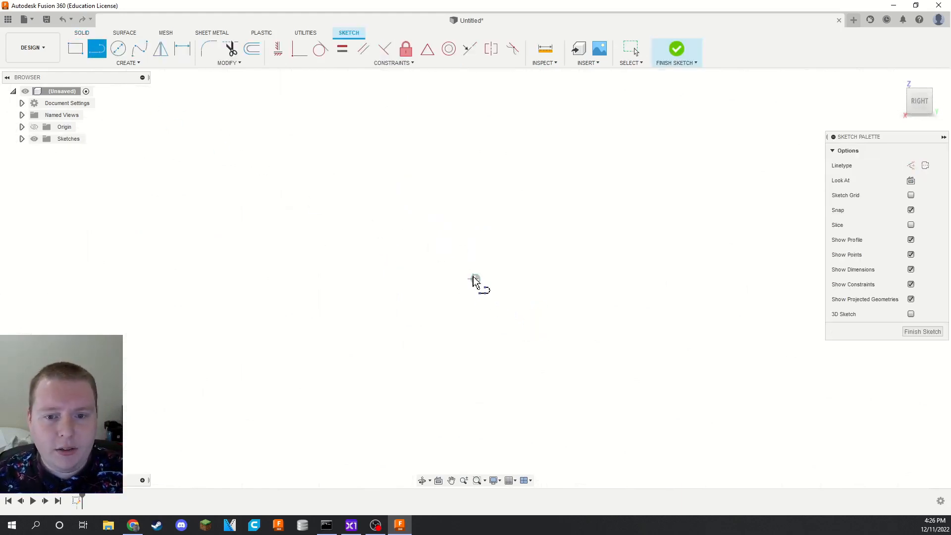
# Draw the closed outline from the origin, dimensioned 11.105 wide by 4.008 tall
pyautogui.click(476, 280)
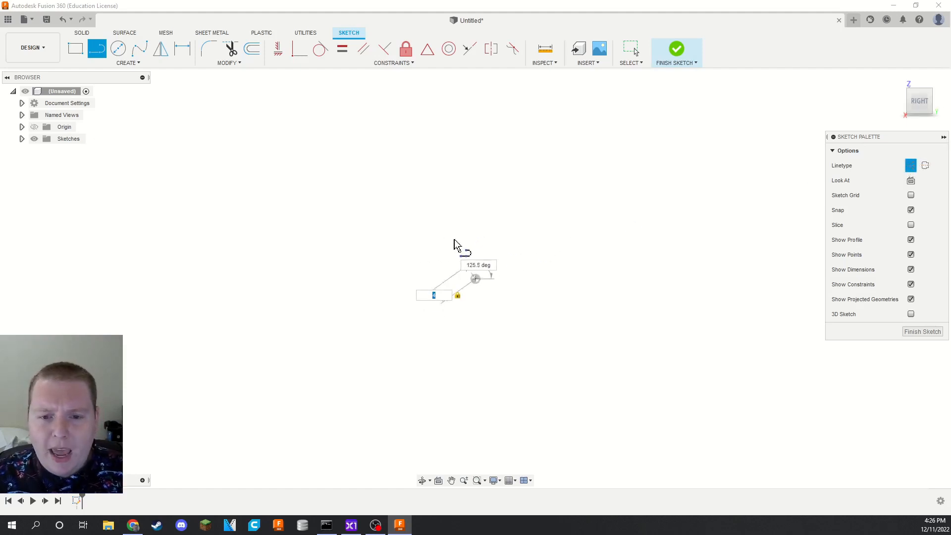
pyautogui.click(75, 48)
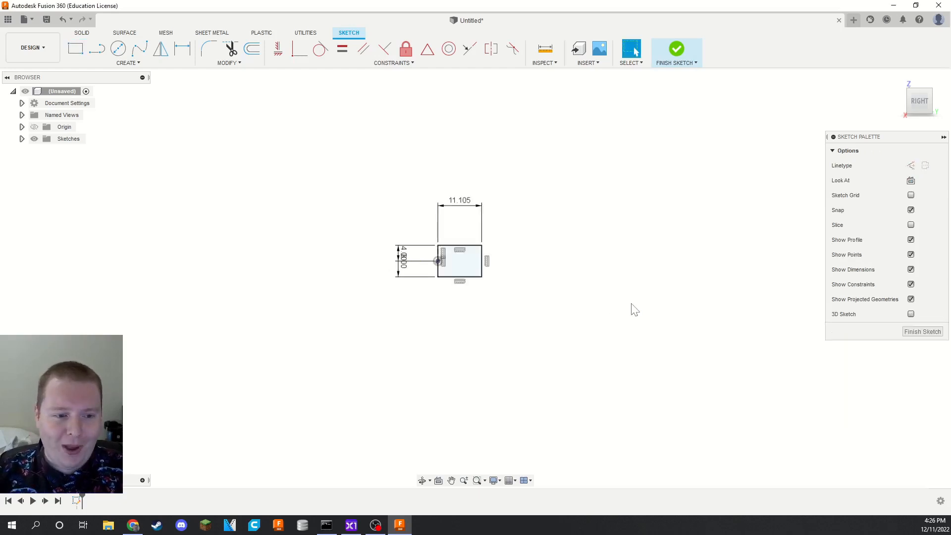
pyautogui.scroll(3)
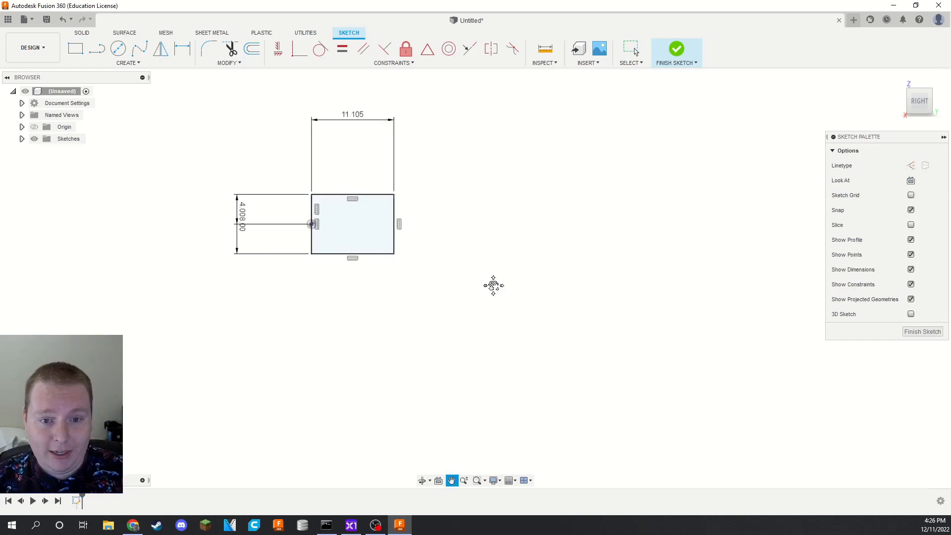
# Sketch a circle beside the rectangle, entering 22 for its size
pyautogui.click(118, 49)
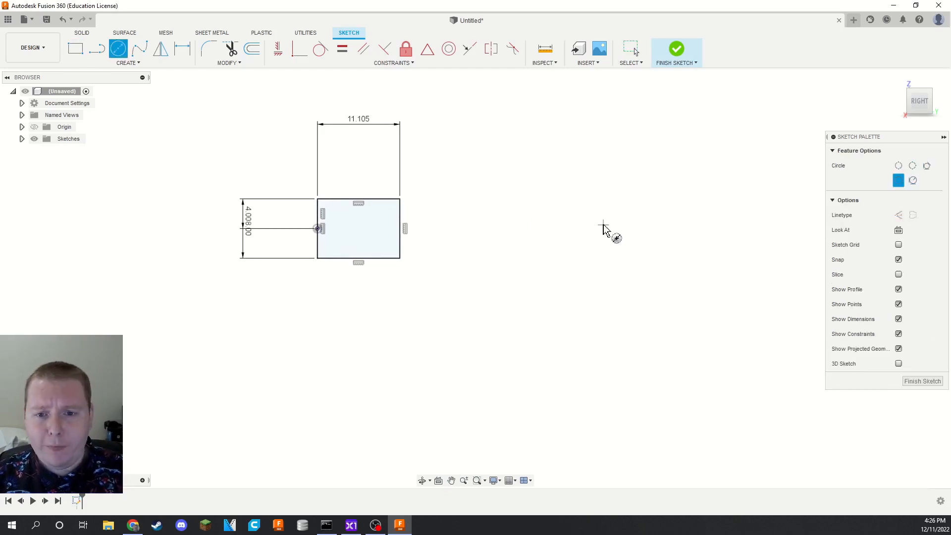
pyautogui.click(602, 224)
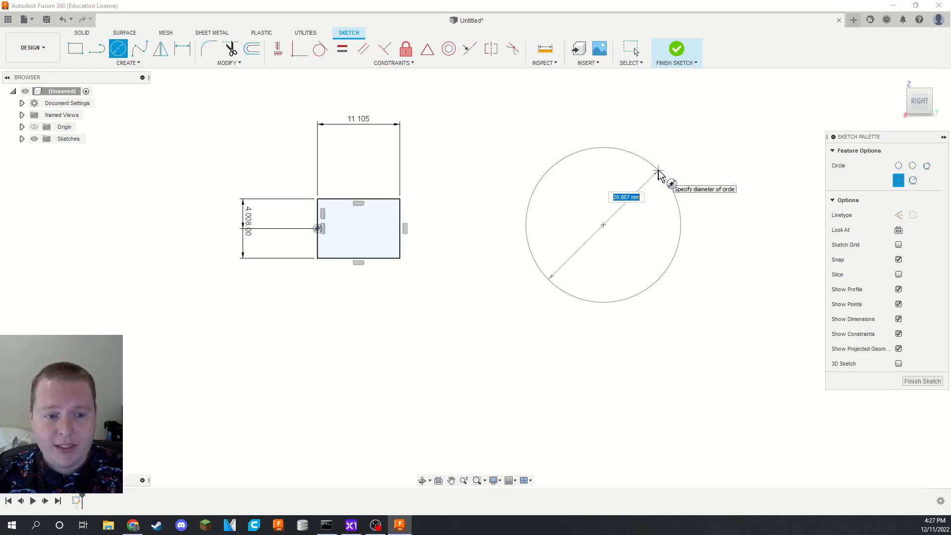
pyautogui.write('22')
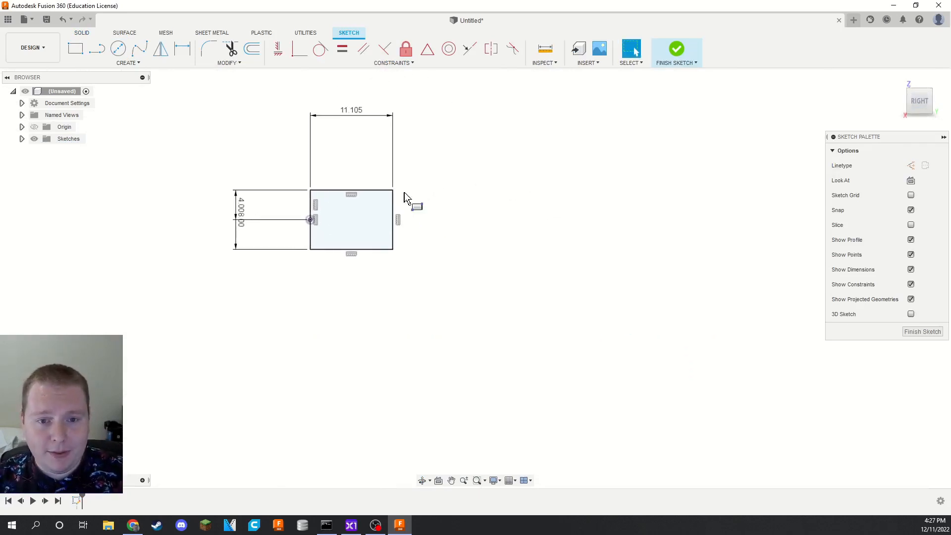
# Add a 20 by 8 rectangle at the first one's corner, plus a small circle and 40° line at its end
pyautogui.click(76, 48)
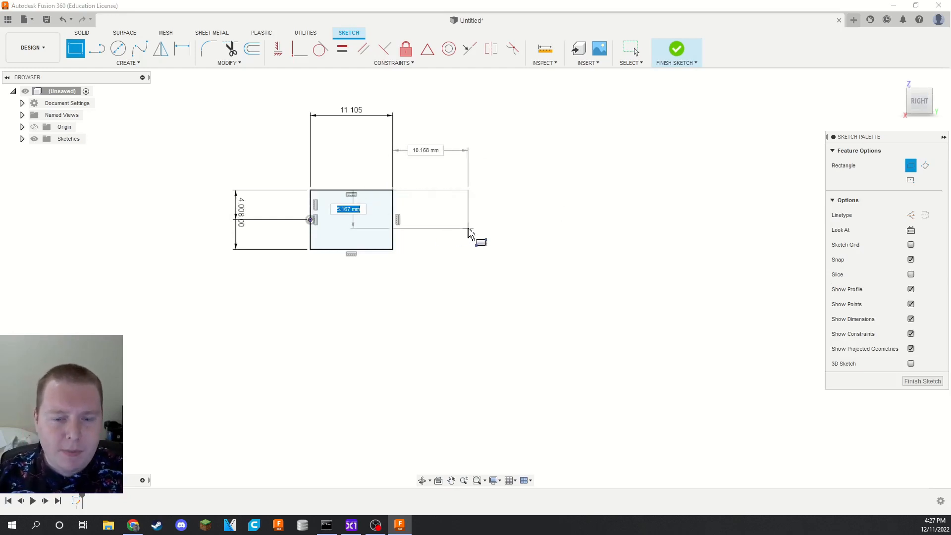
pyautogui.write('8.00')
pyautogui.click(426, 150)
pyautogui.write('20')
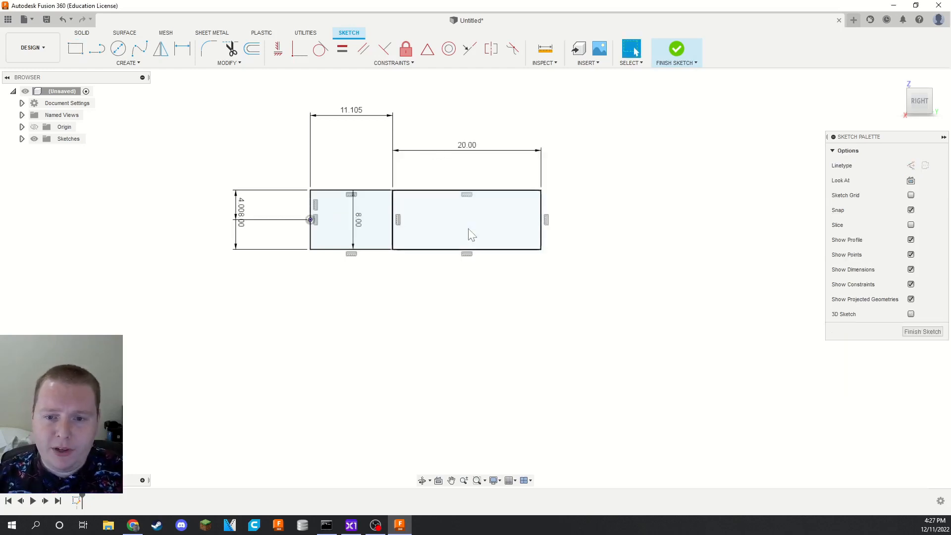
pyautogui.click(117, 49)
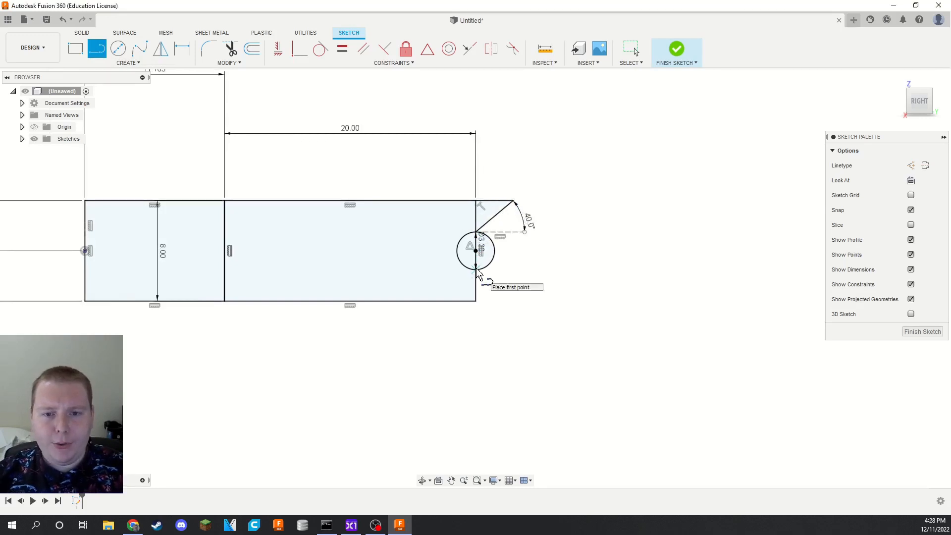
# Draw the mirrored lower 40° line to close the V-notch, then finish the sketch
pyautogui.click(479, 274)
pyautogui.write('40')
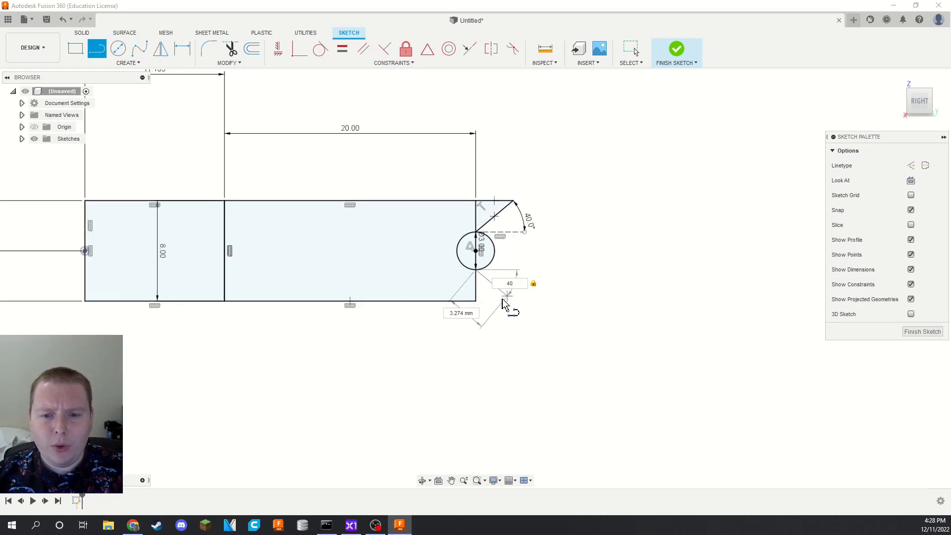
pyautogui.click(676, 48)
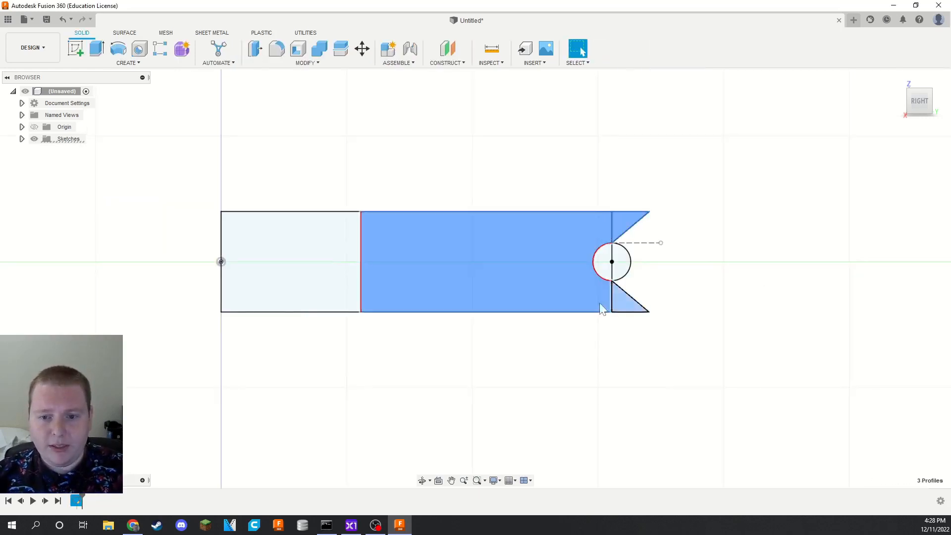
# Revolve the three profiles 360° about the vertical axis into a grooved wheel
pyautogui.click(118, 49)
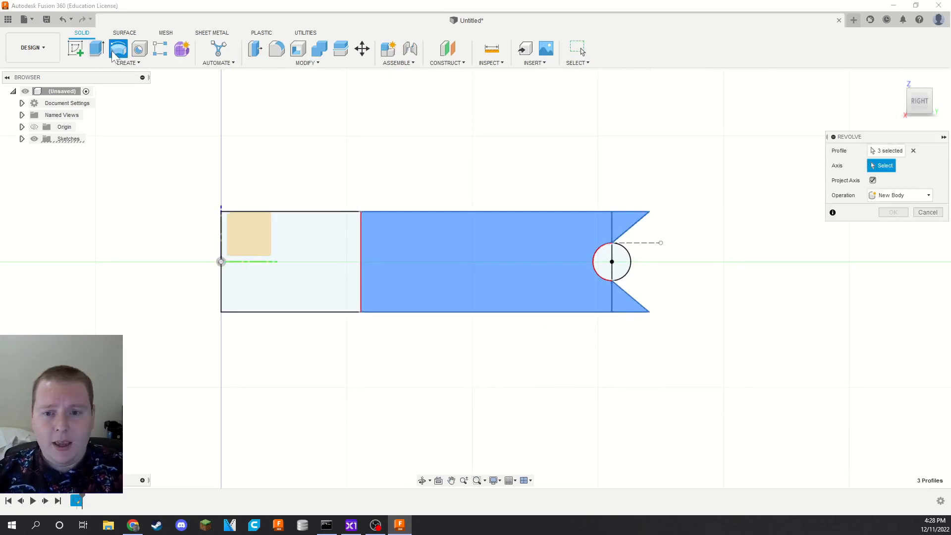
pyautogui.moveTo(228, 302)
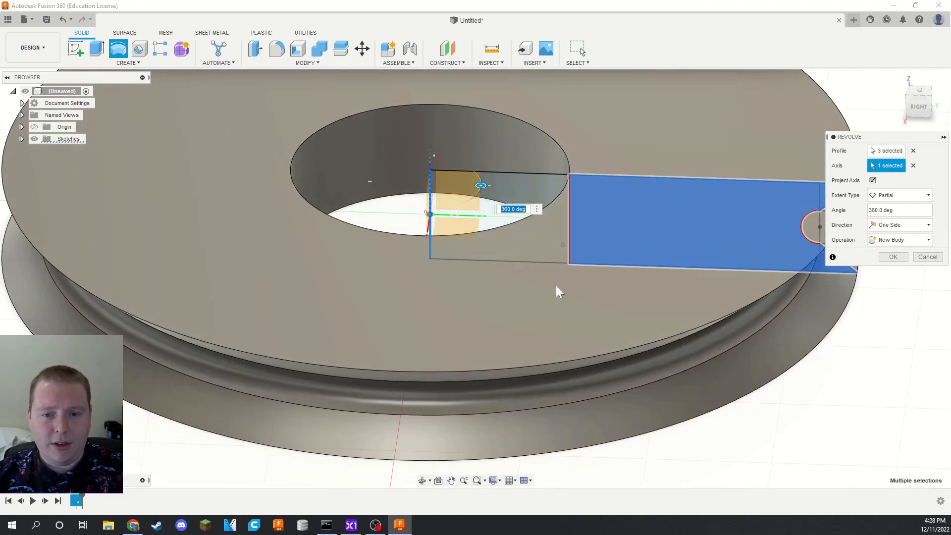
pyautogui.click(892, 257)
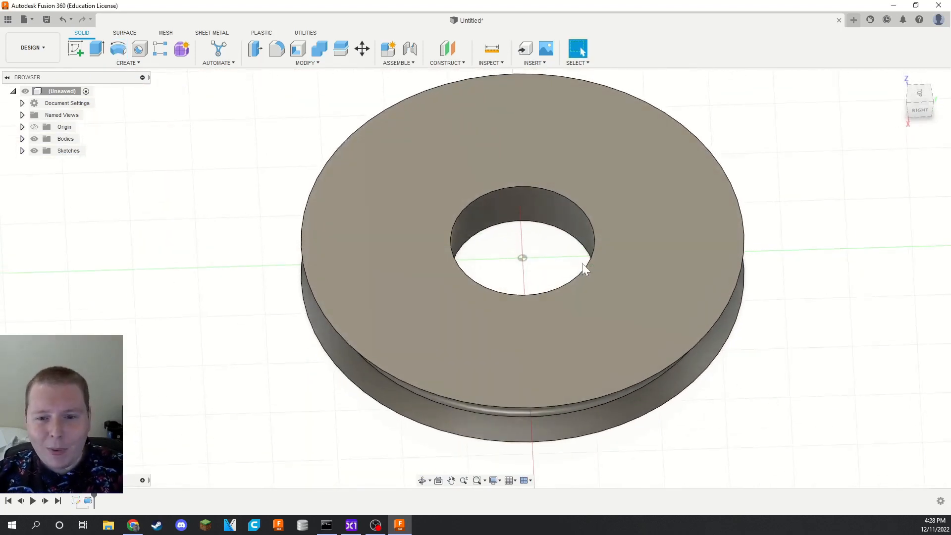
pyautogui.click(584, 269)
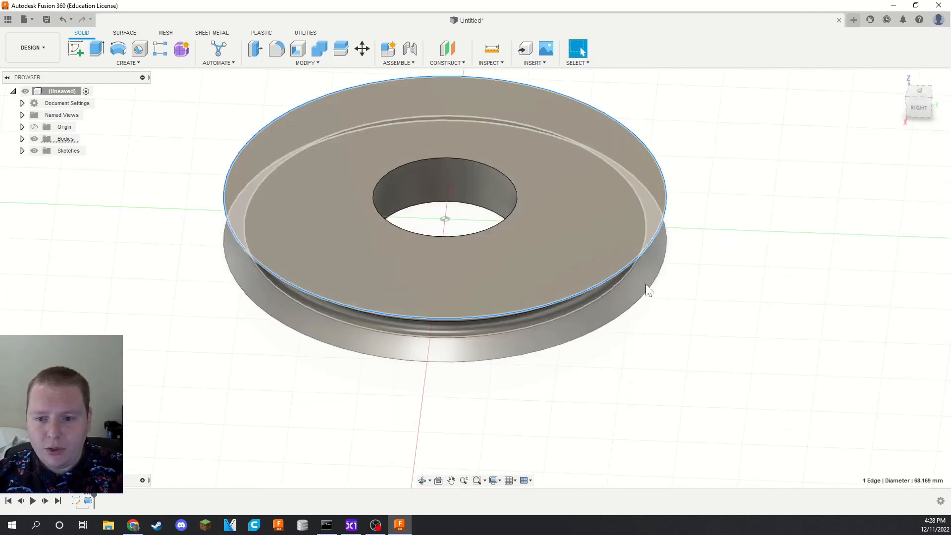
# Apply a 1 mm fillet to the four outer rim and centre-hole edges
pyautogui.click(489, 216)
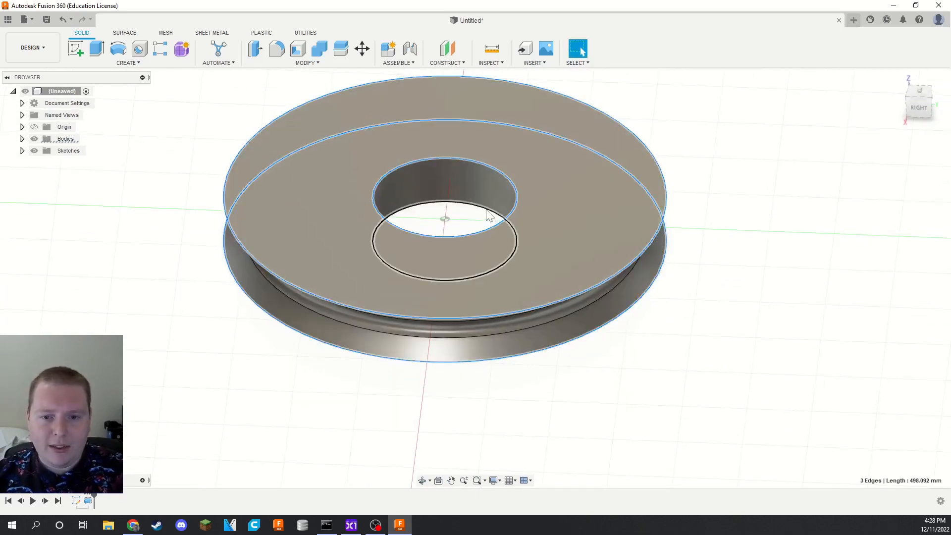
pyautogui.click(276, 49)
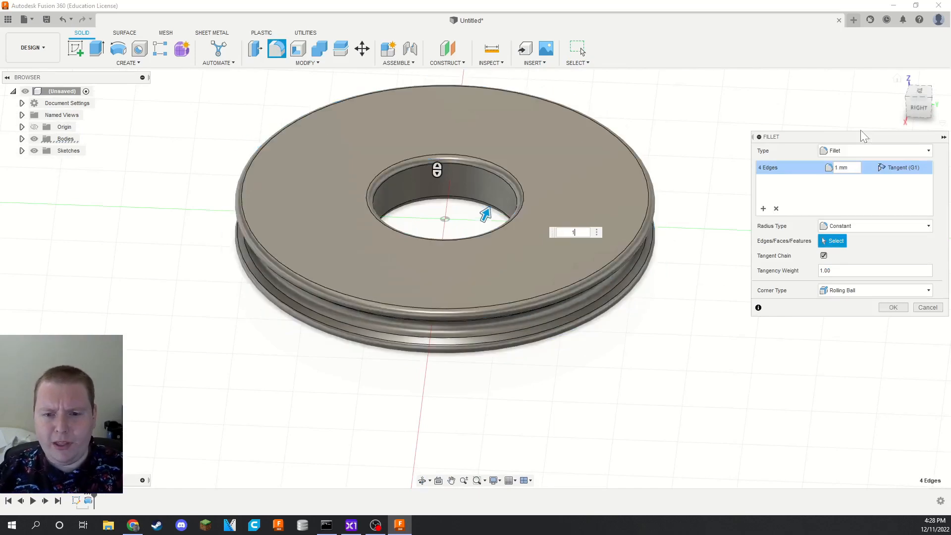
pyautogui.click(892, 307)
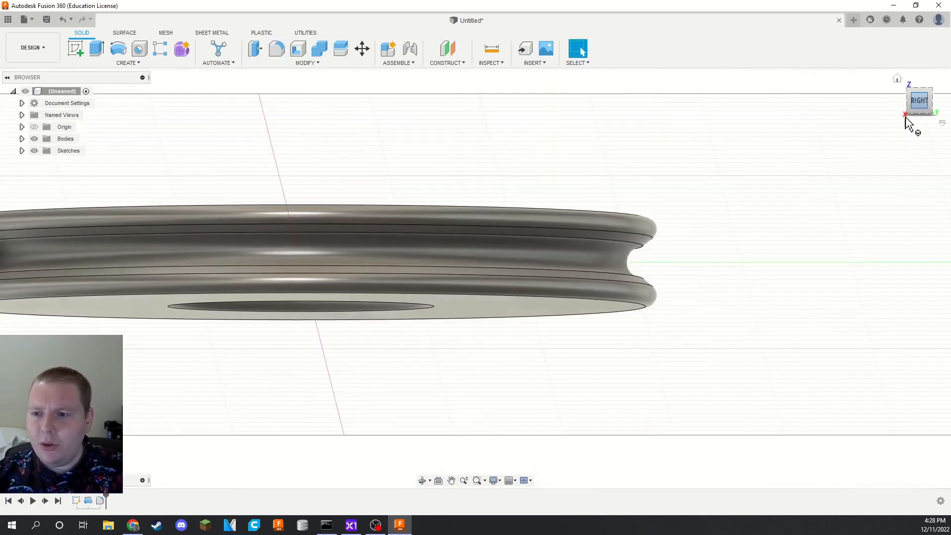
# Apply a 2 mm fillet to both edges where the V-groove walls meet the rim
pyautogui.scroll(3)
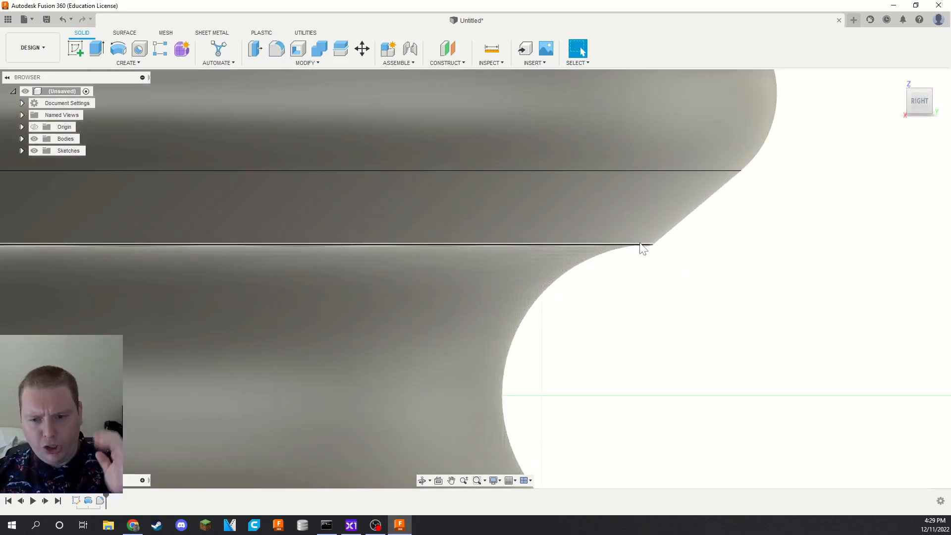
pyautogui.click(643, 249)
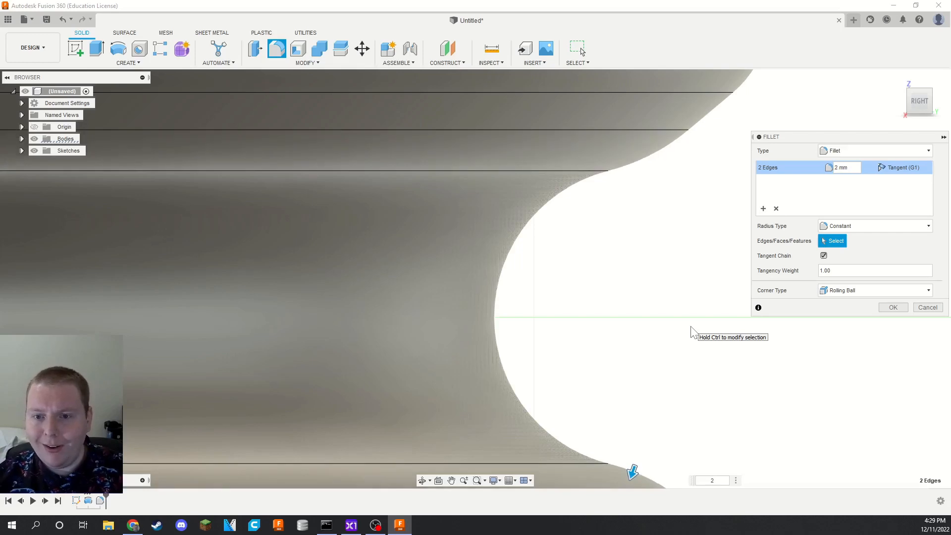
pyautogui.click(892, 307)
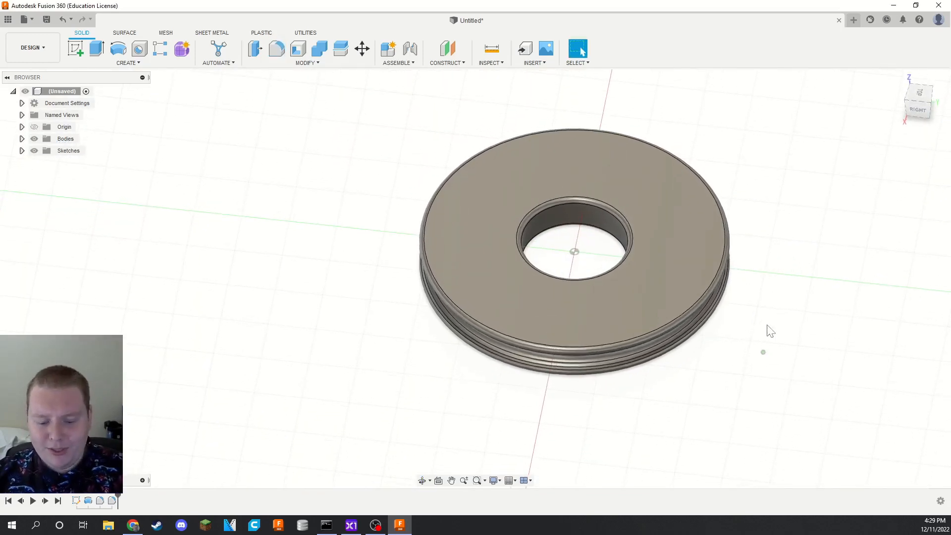
pyautogui.moveTo(760, 396)
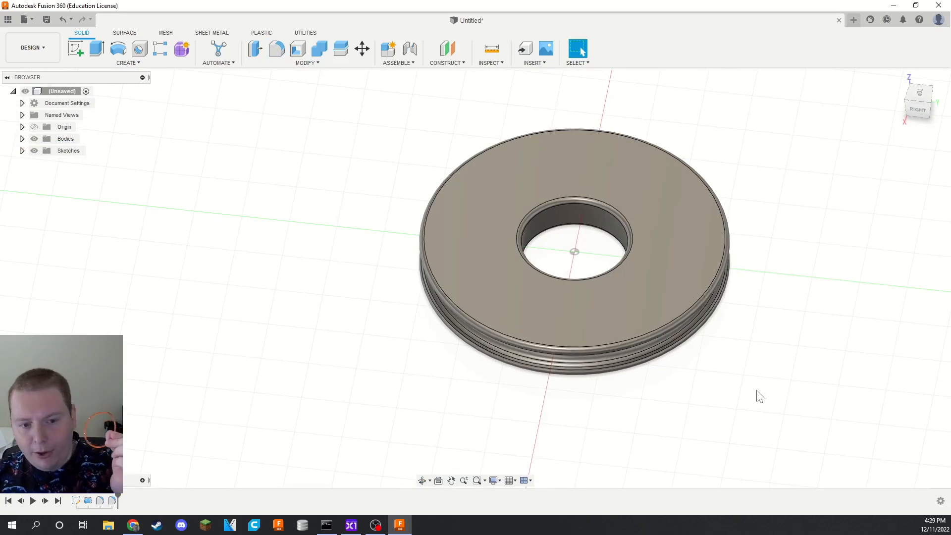